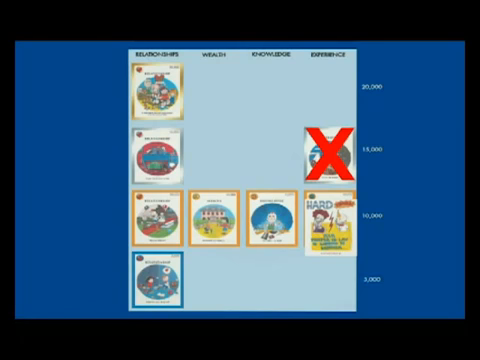
click(332, 152)
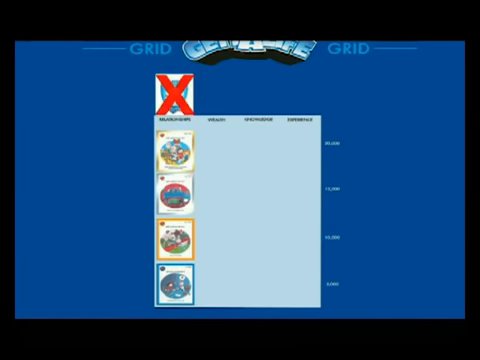
click(175, 95)
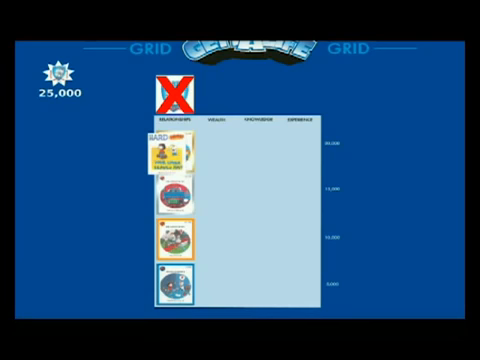
click(172, 96)
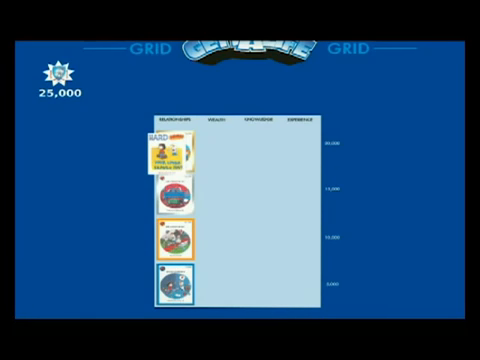